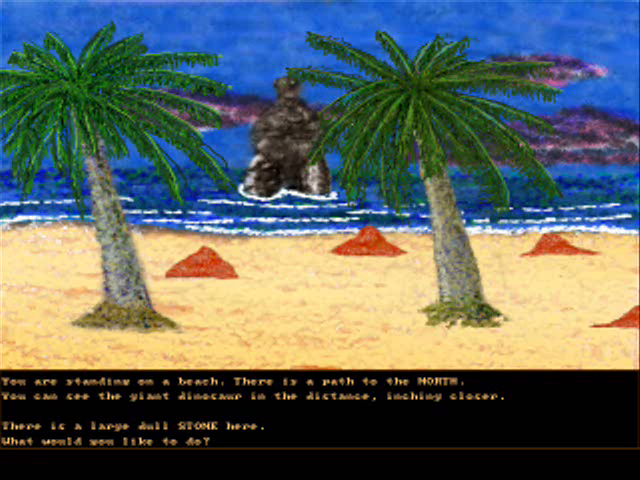
Take the large stone from the beach and check the satchel inventory
{"action": "type", "text": "take co"}
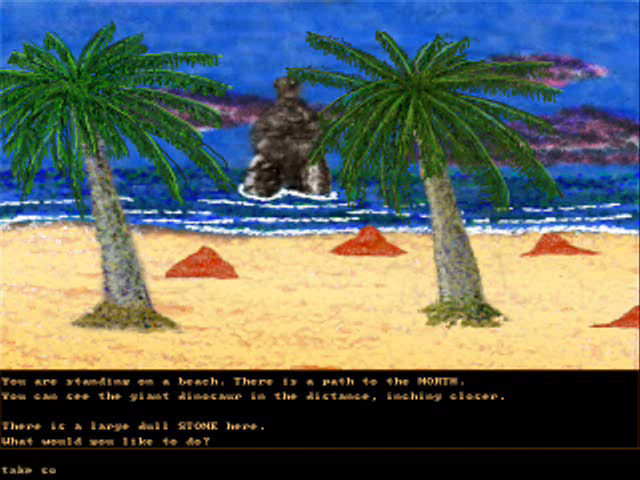
{"action": "key", "text": "Return"}
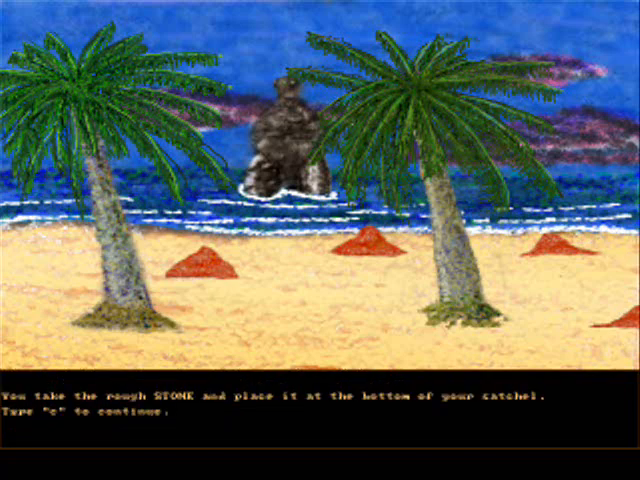
{"action": "key", "text": "c"}
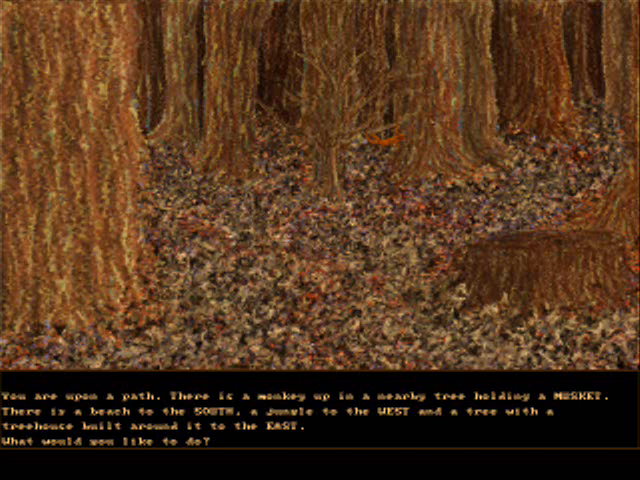
{"action": "type", "text": "invent"}
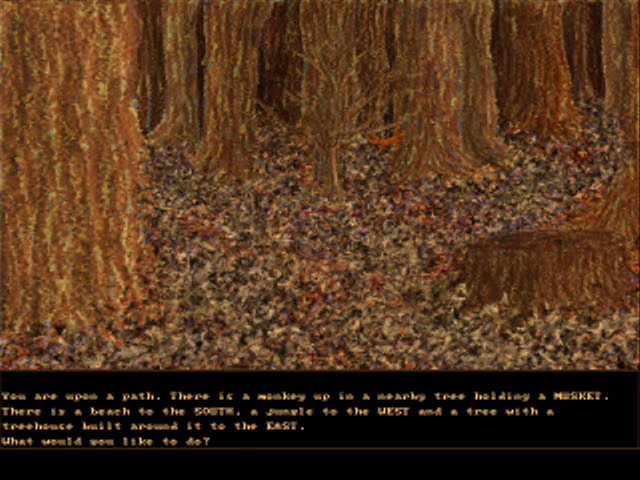
Go west to the monkey and give it the banana in exchange for the musket
{"action": "type", "text": "go wes"}
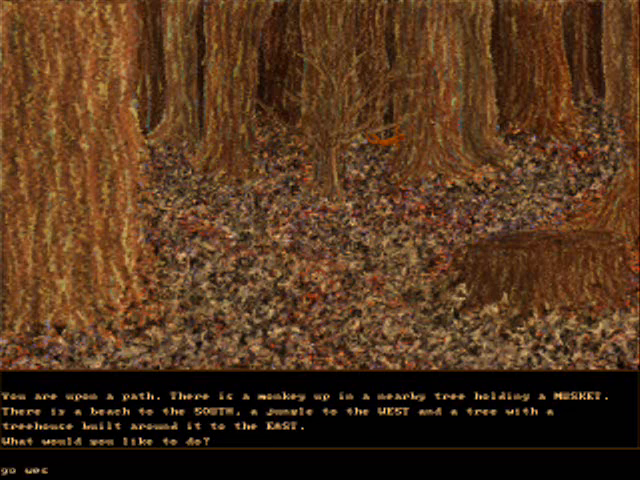
{"action": "key", "text": "Return"}
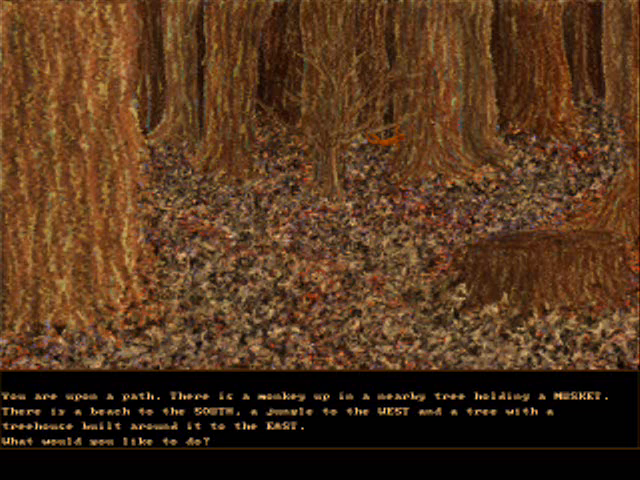
{"action": "type", "text": "u"}
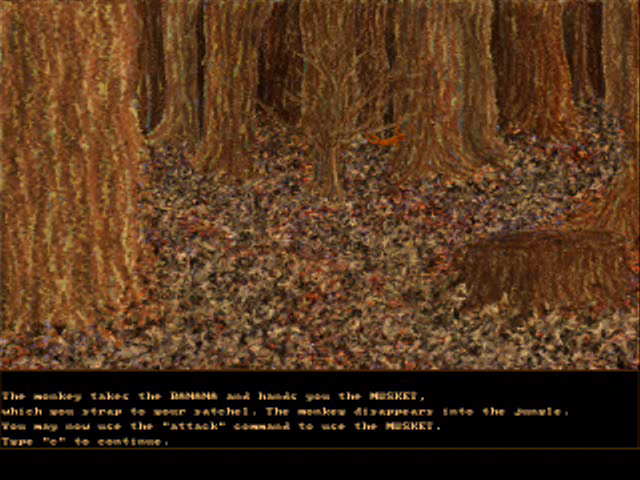
Head east into the basement and take the cannonball and the stick of dynamite
{"action": "key", "text": "c"}
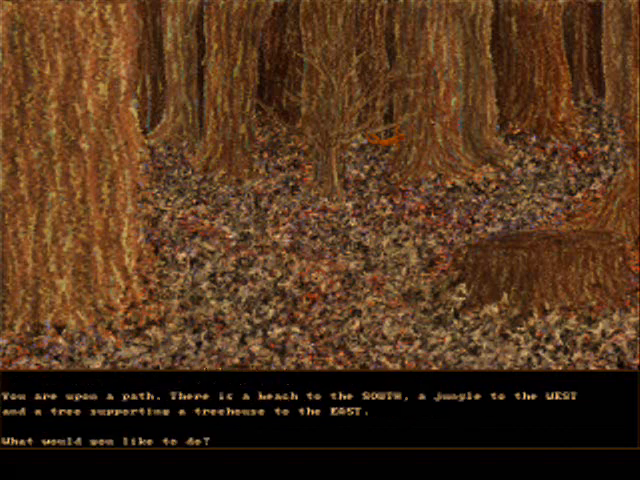
{"action": "type", "text": "go e"}
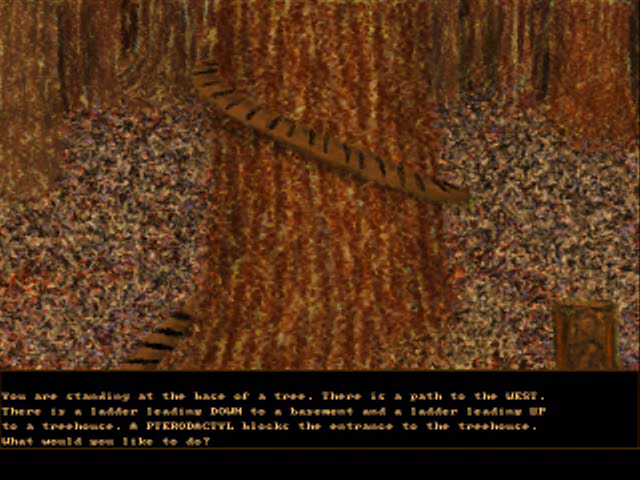
{"action": "type", "text": "go up"}
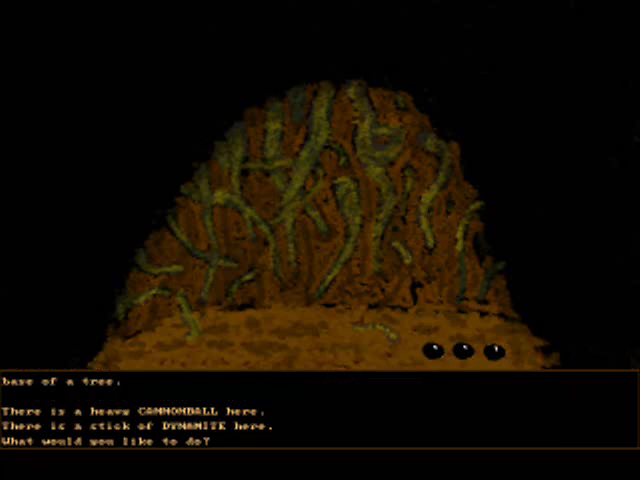
{"action": "type", "text": "take ca"}
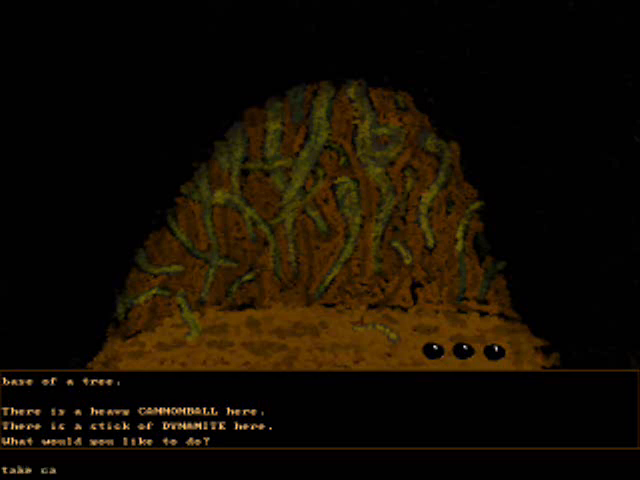
{"action": "key", "text": "Return"}
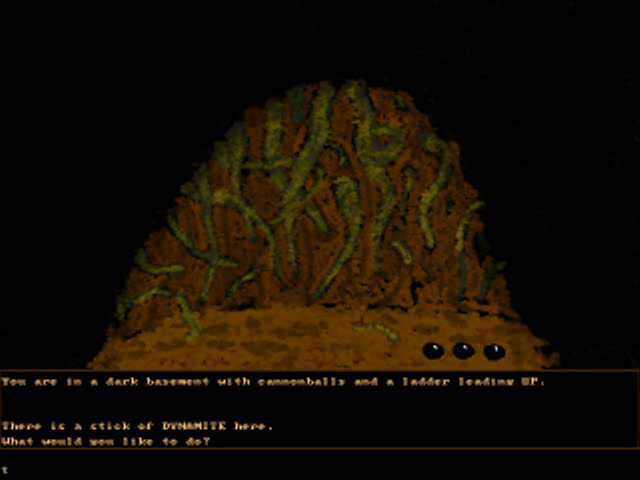
{"action": "type", "text": "ake dynami"}
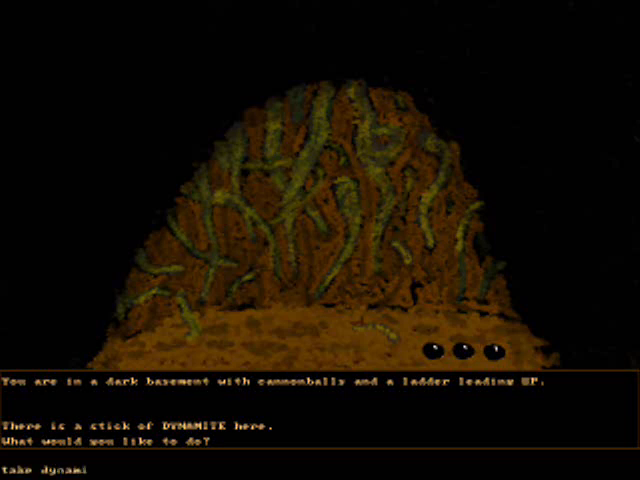
{"action": "key", "text": "Return"}
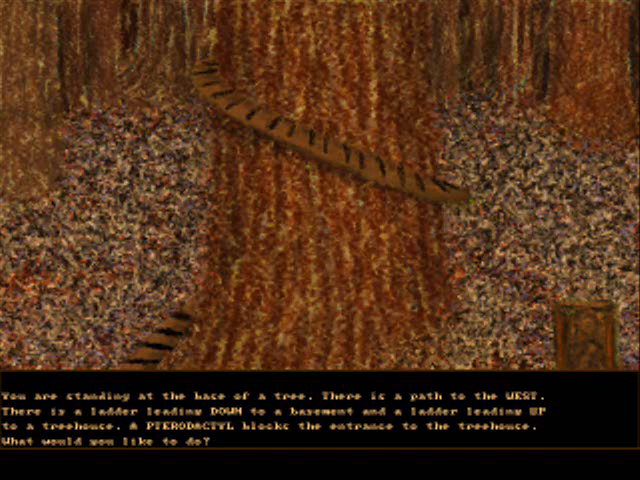
Throw the dud dynamite, then load and fire the cannonball at the giant dinosaur's stomach
{"action": "type", "text": "use dyn"}
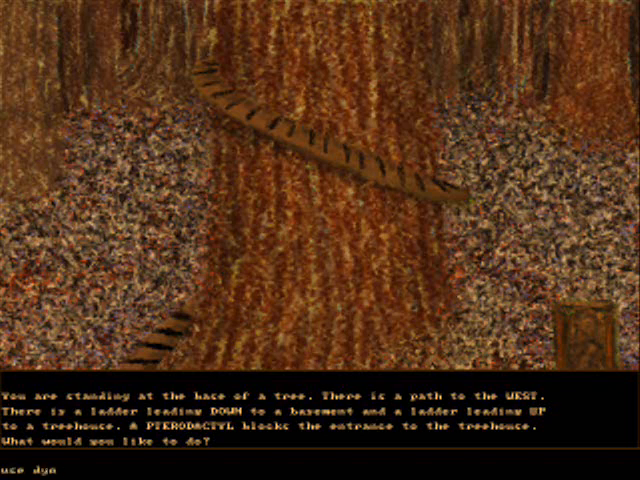
{"action": "key", "text": "Return"}
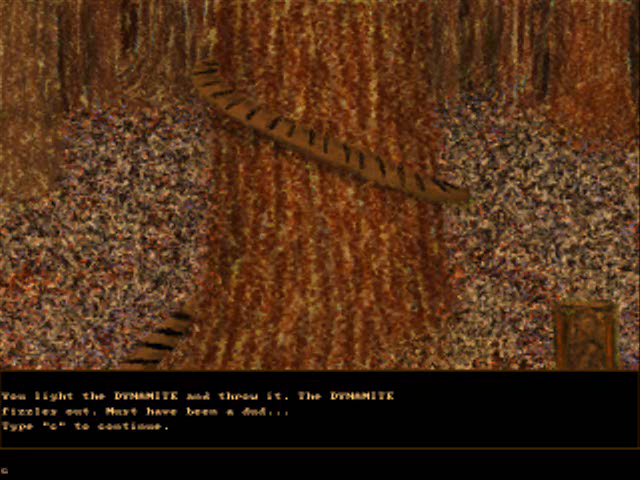
{"action": "key", "text": "c"}
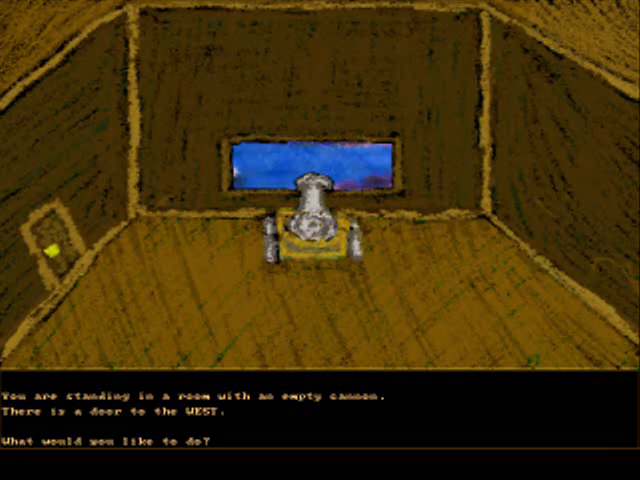
{"action": "type", "text": "use cannonbal"}
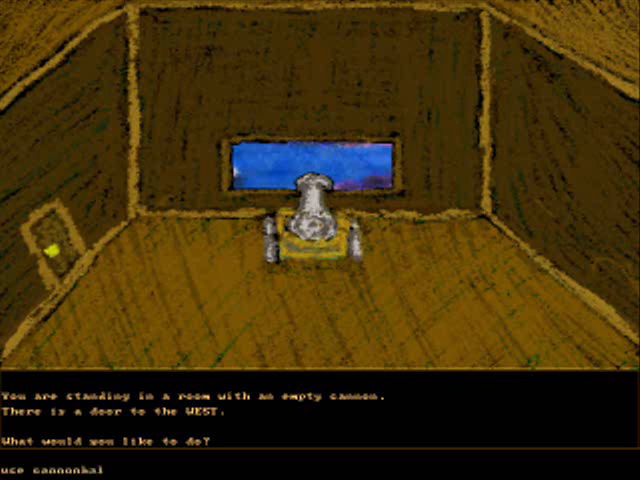
{"action": "key", "text": "Return"}
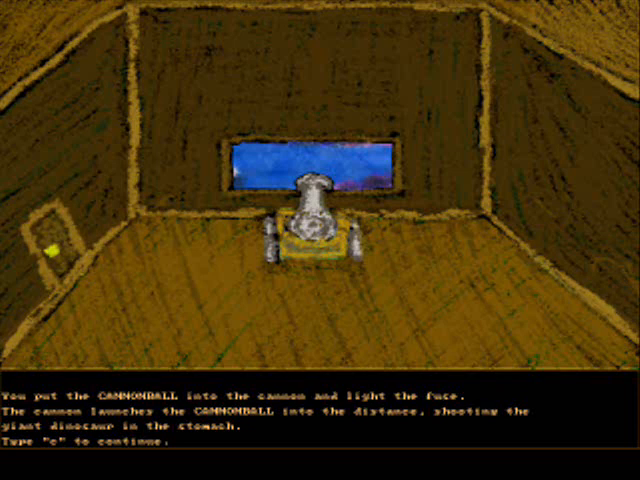
Go west, down and east back into the treehouse to the locked door
{"action": "key", "text": "c"}
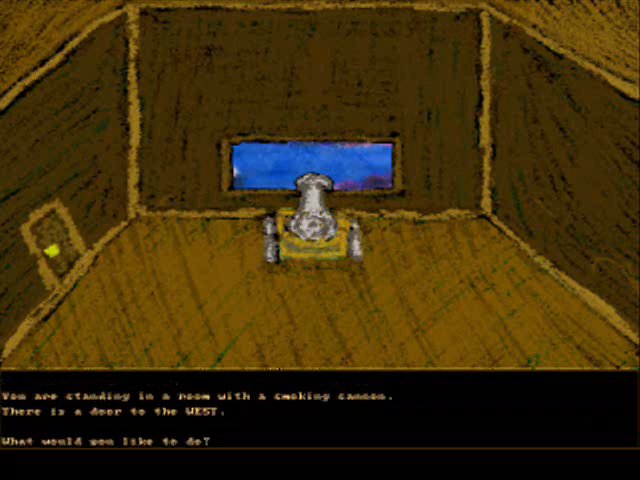
{"action": "type", "text": "go west"}
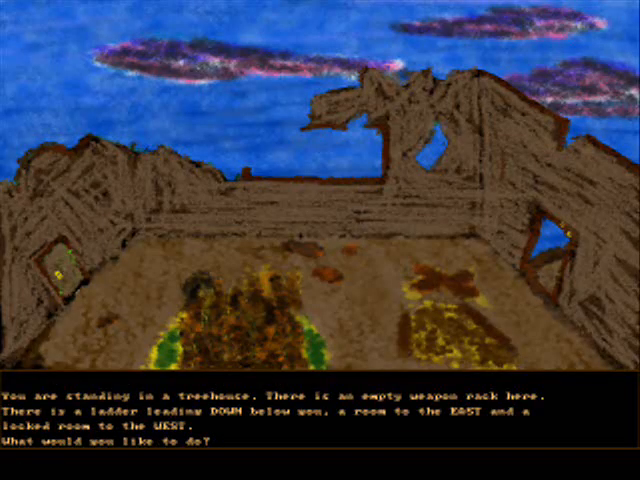
{"action": "type", "text": "go d"}
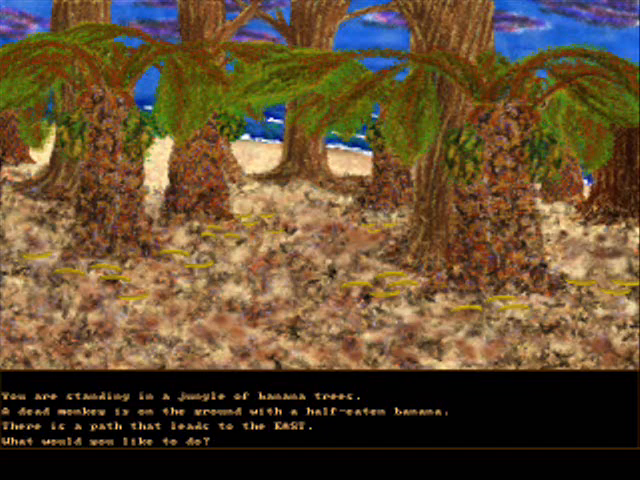
{"action": "type", "text": "go east"}
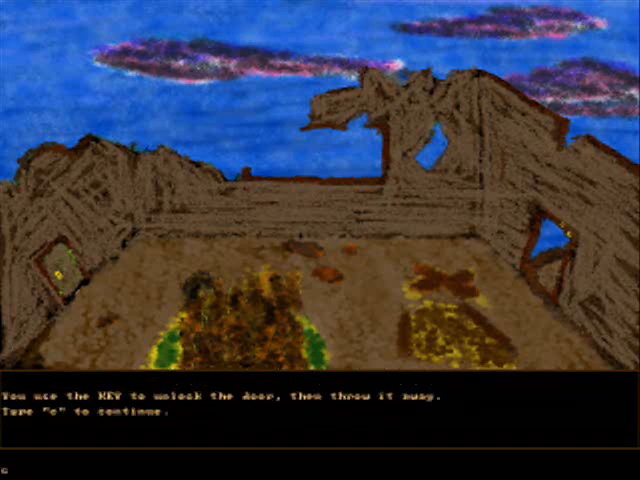
Continue past the unlocked door, then go west and south toward the beach
{"action": "key", "text": "c"}
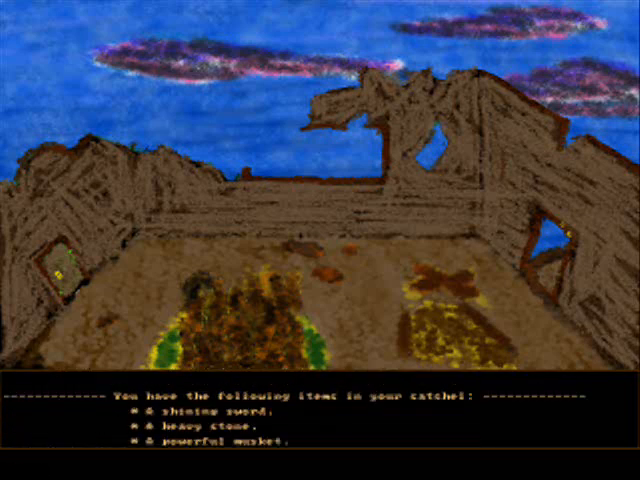
{"action": "type", "text": "go w"}
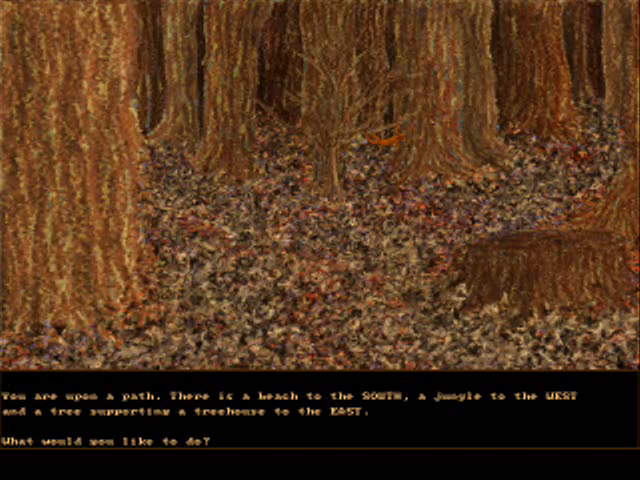
{"action": "type", "text": "go south"}
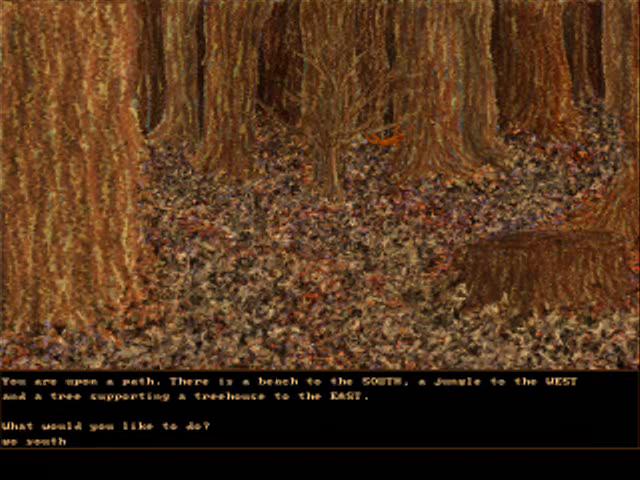